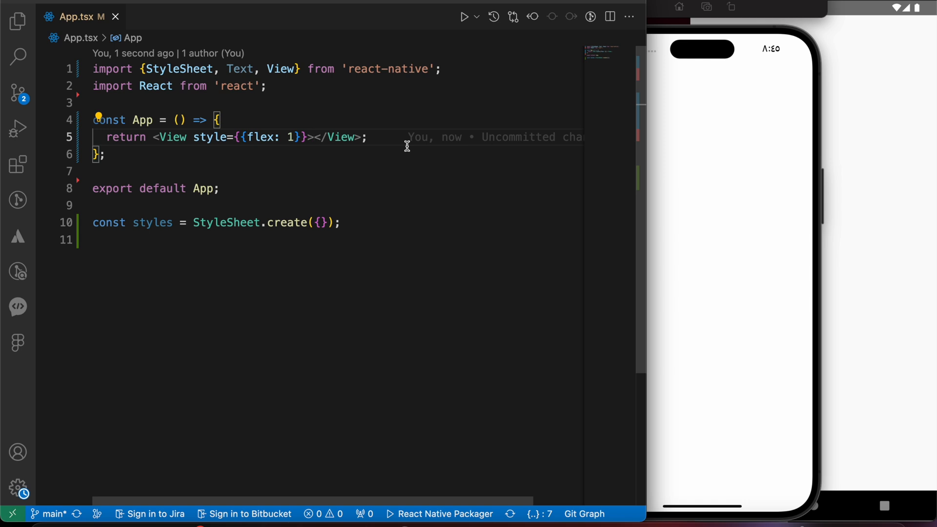
Add a Text element reading 'Hero Dev' inside App's flex View
text(<A)
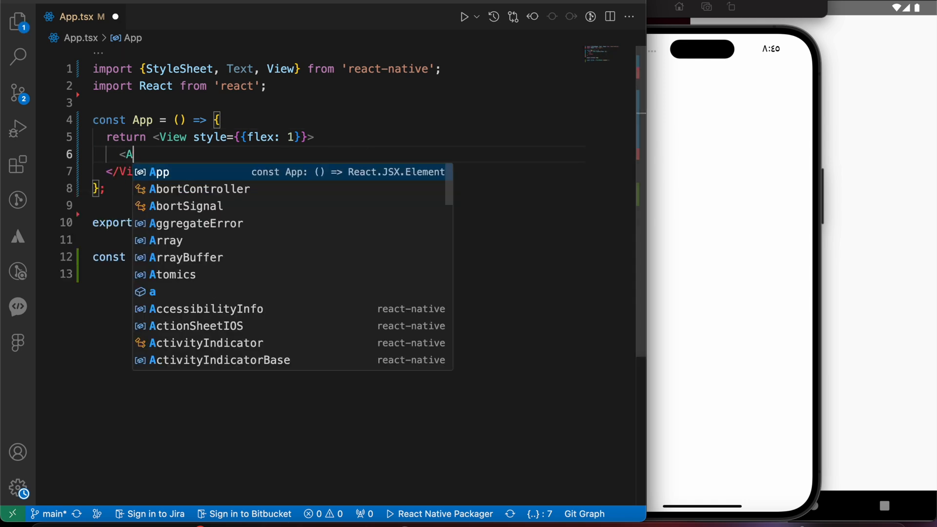
text(Text>H</Text>)
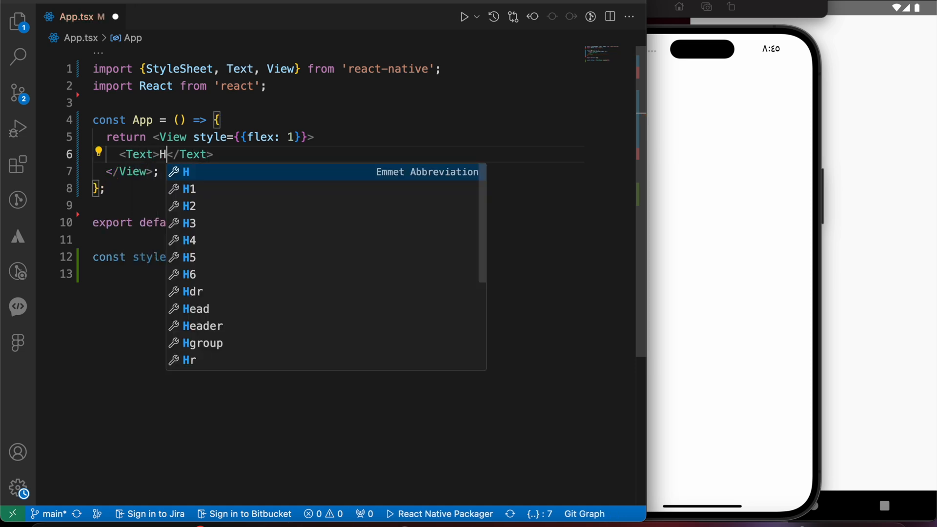
text(ero De)
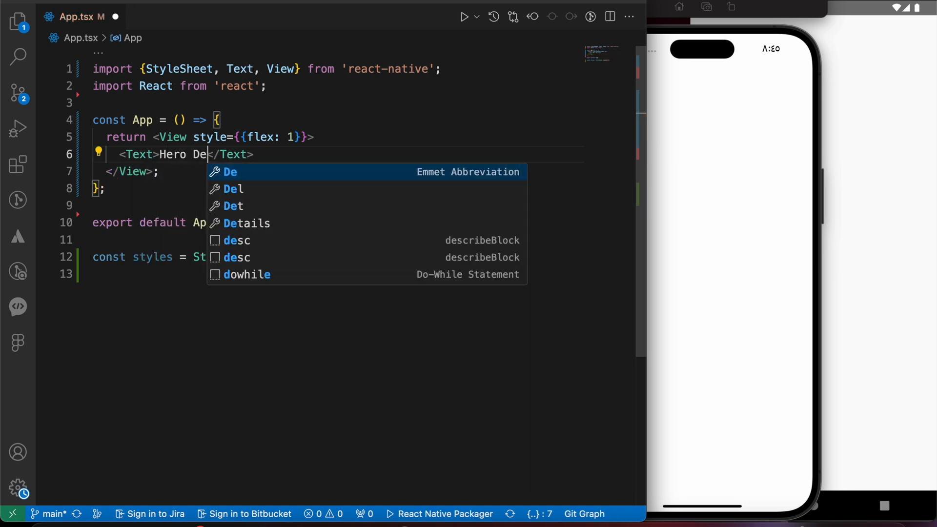
text(v)
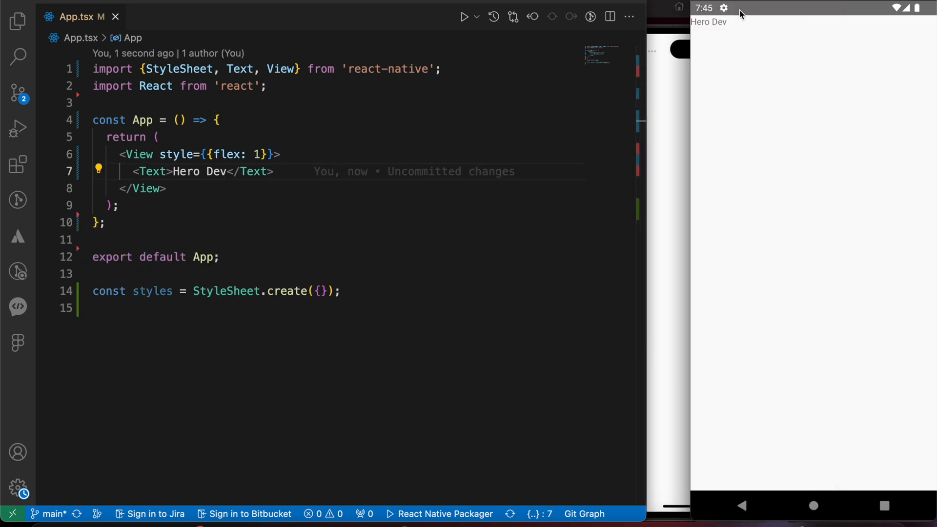
mouse_move(704, 26)
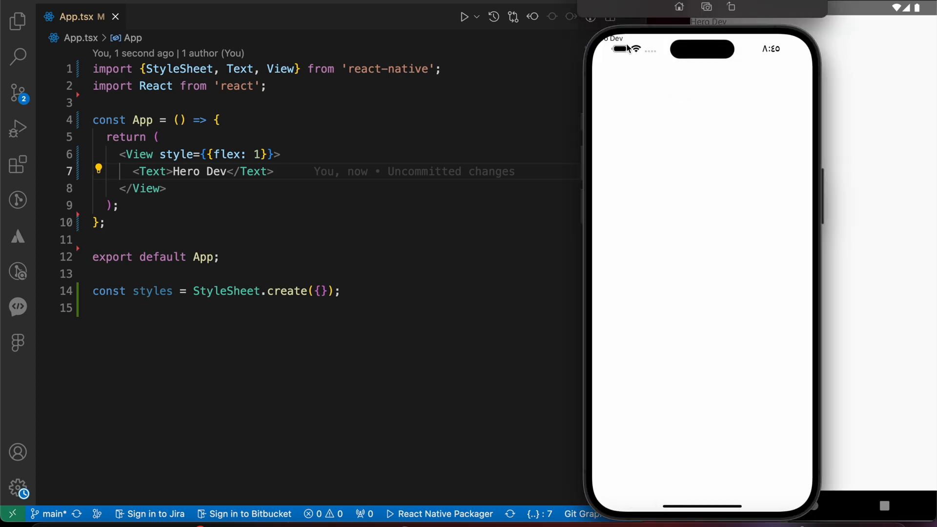
mouse_move(622, 47)
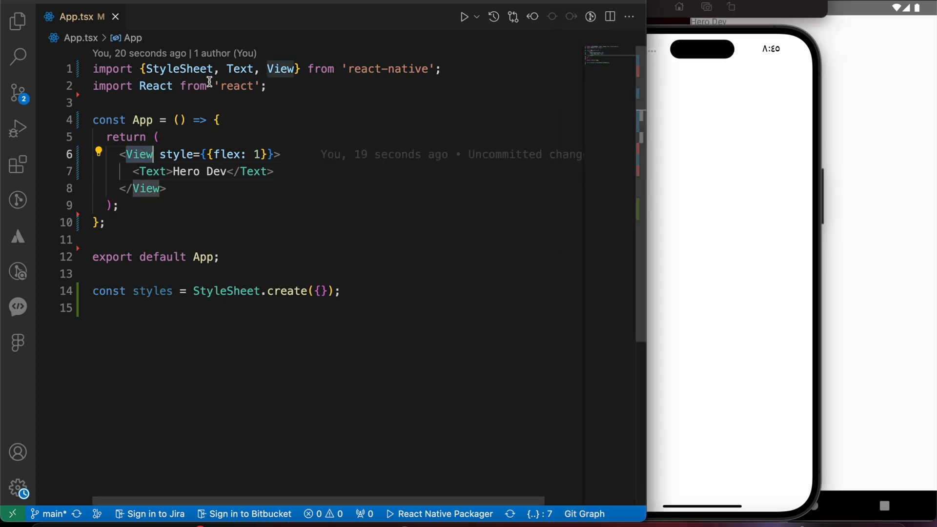
Import SafeAreaView from react-native and rename the View tags to SafeAreaView
text(,)
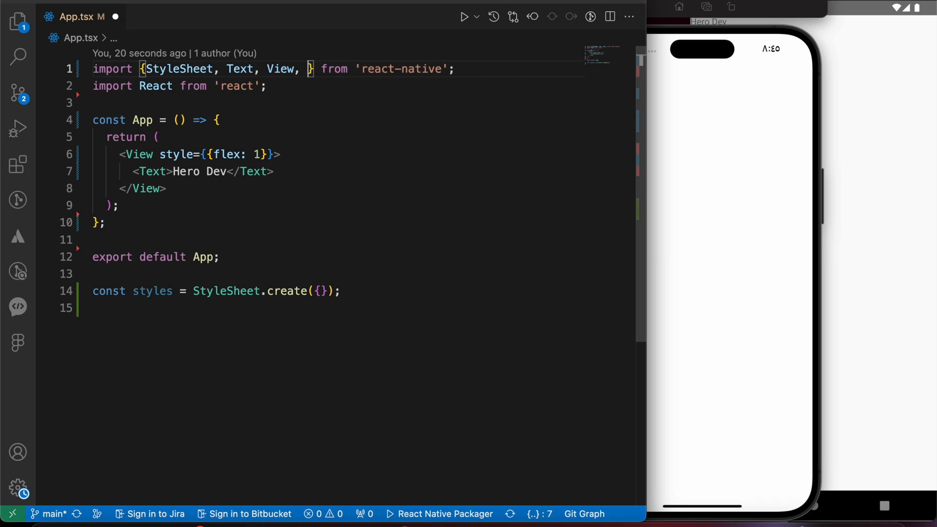
text(SafeAreaView)
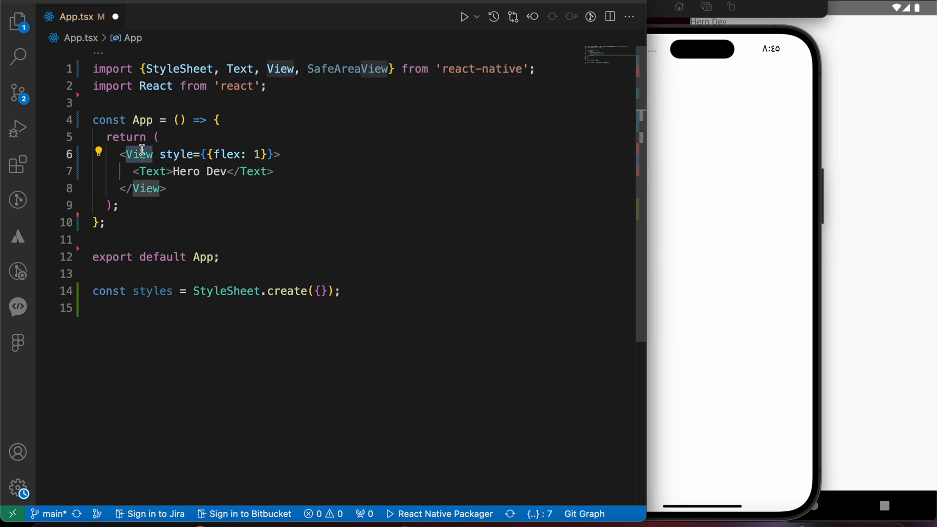
text(SafeAreaView)
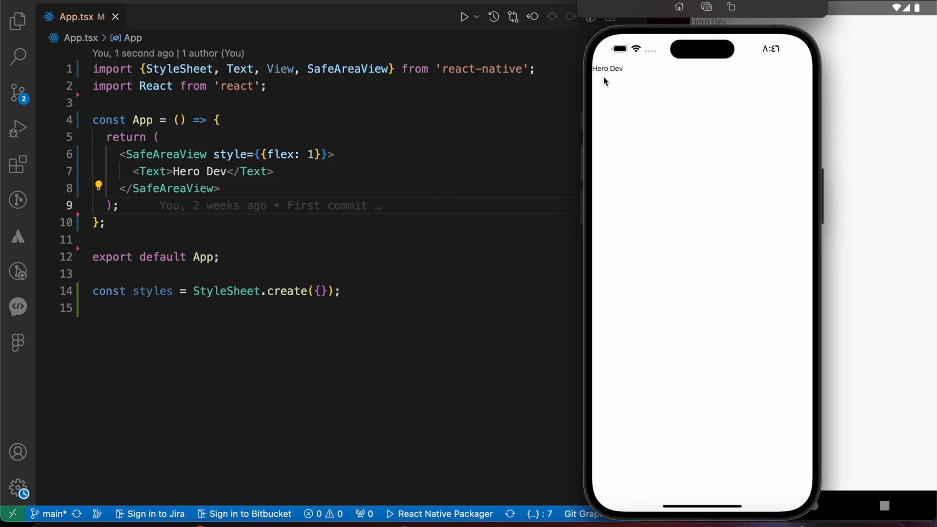
mouse_move(617, 73)
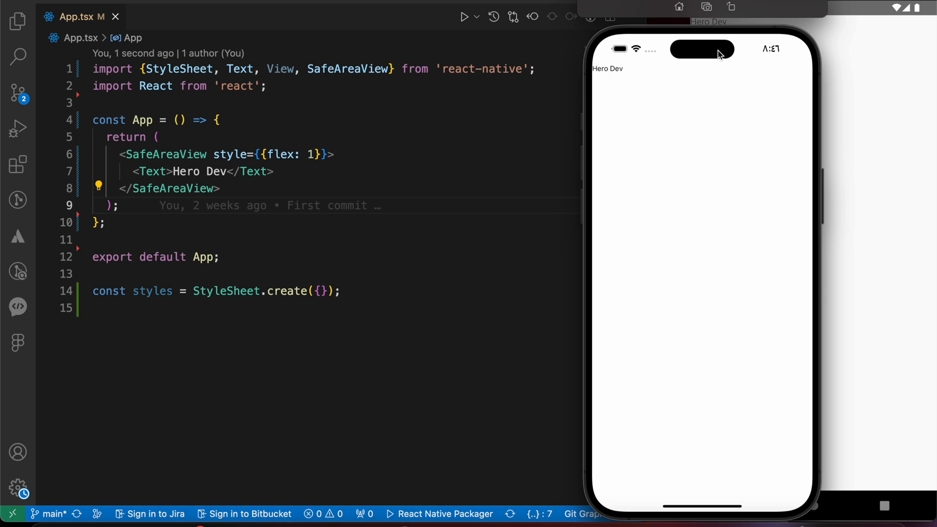
mouse_move(610, 64)
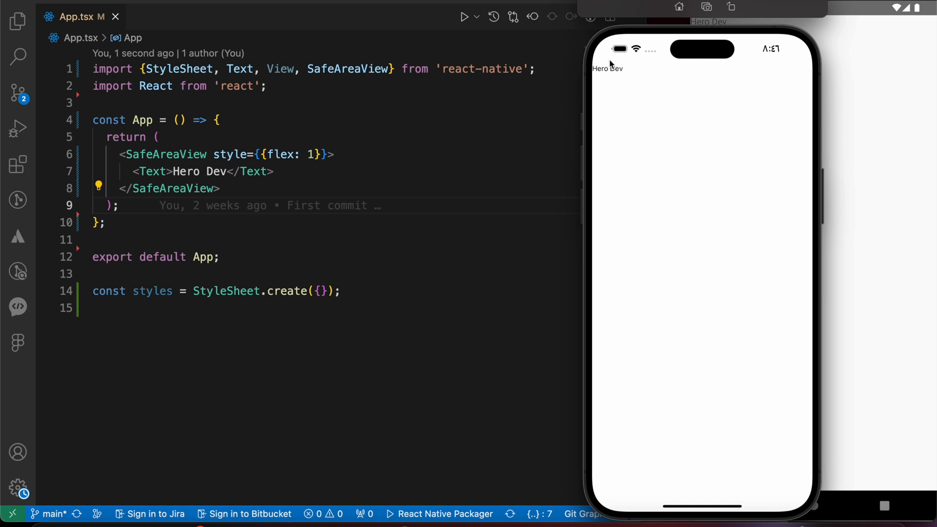
mouse_move(607, 75)
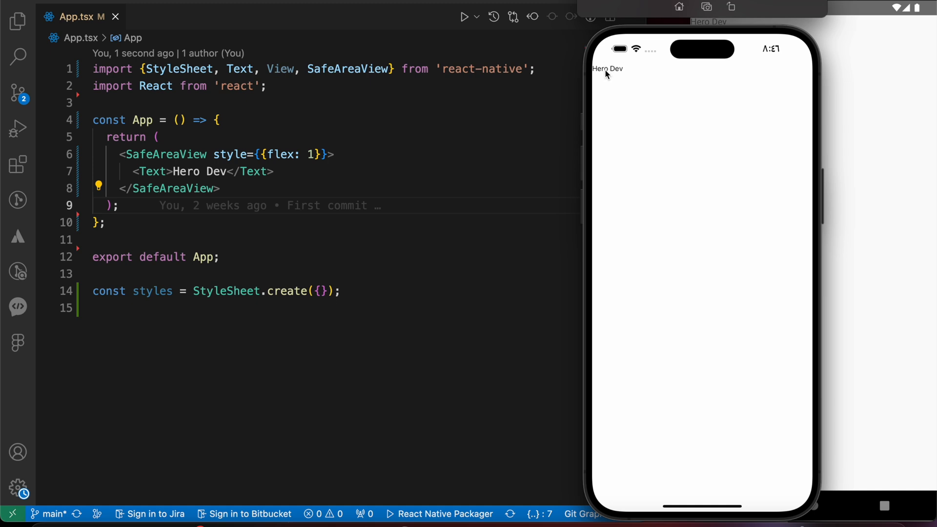
mouse_move(726, 21)
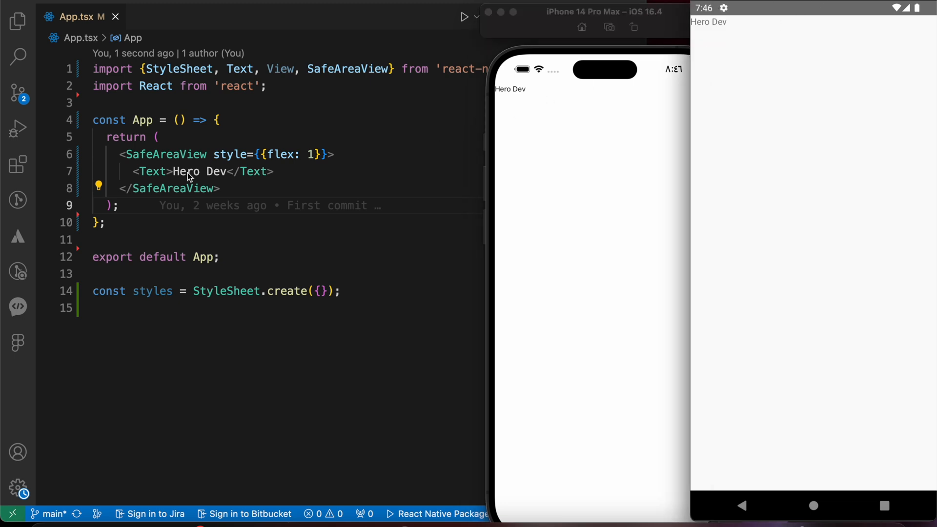
mouse_move(613, 16)
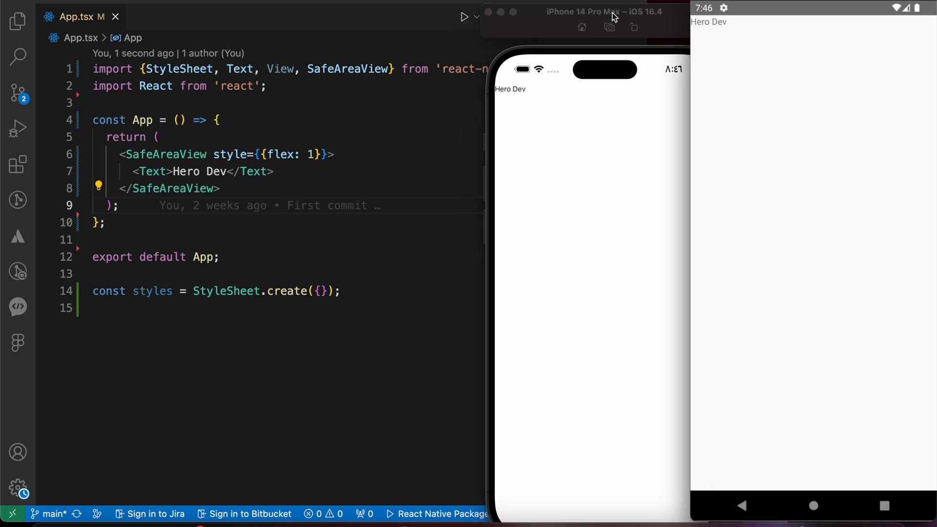
mouse_move(234, 170)
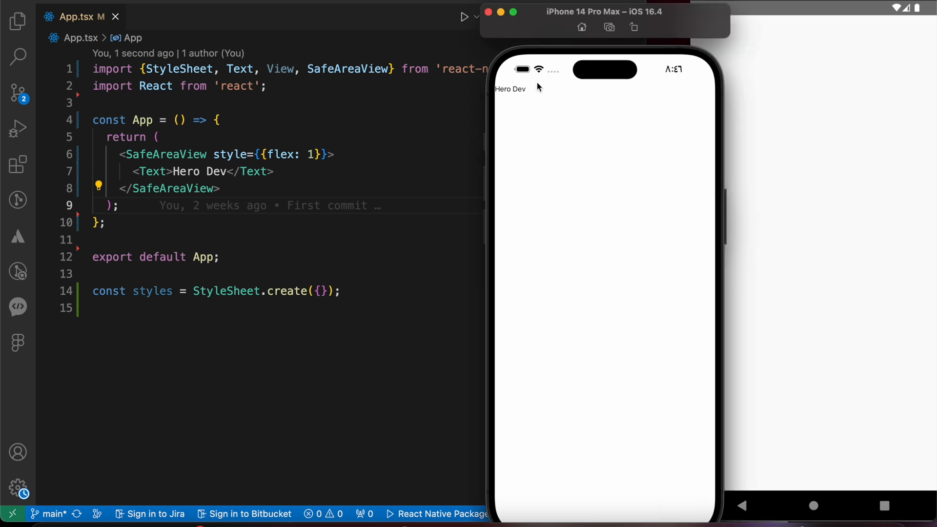
mouse_move(523, 97)
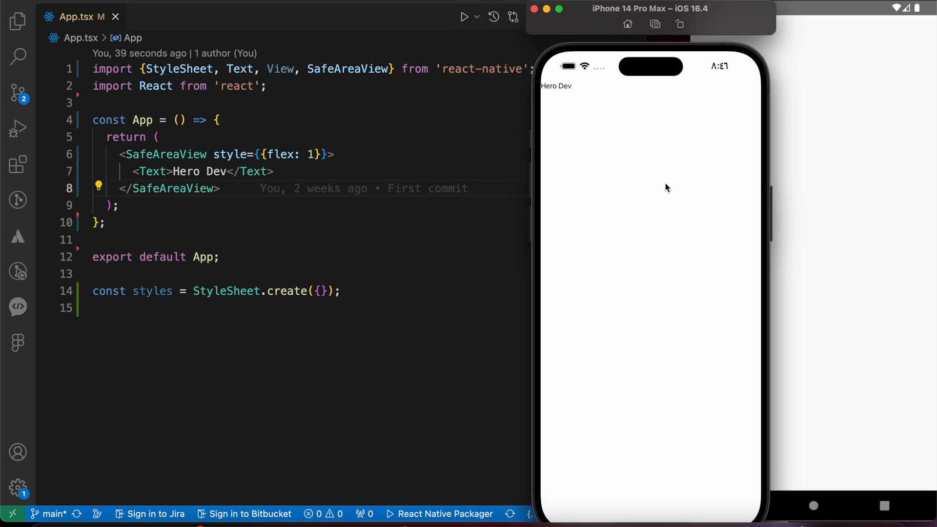
mouse_move(293, 175)
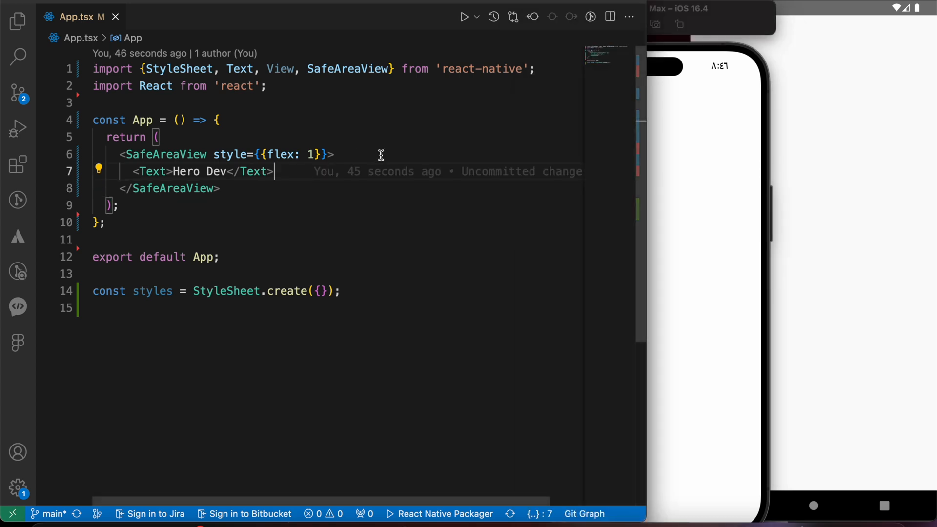
Give the Hero Dev Text a fontSize style, entered as 60
text(s)
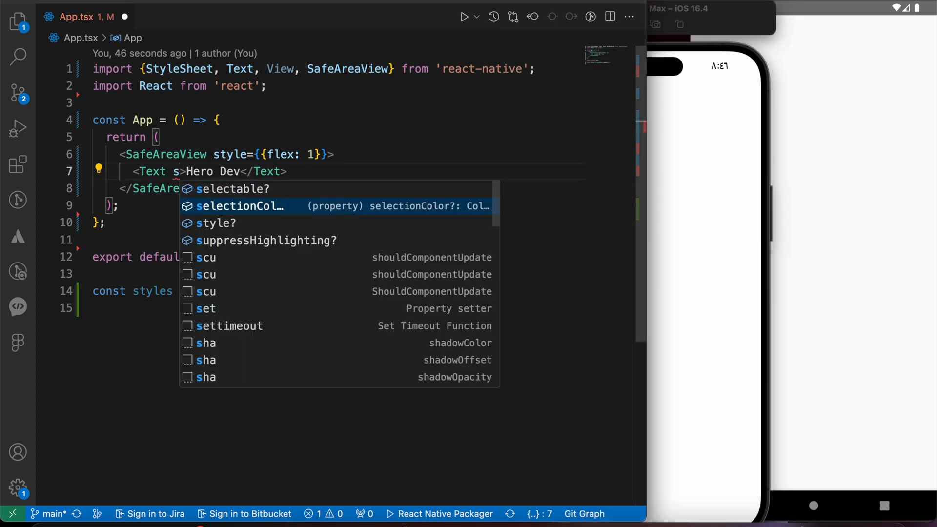
text(tyle={{fontSize)
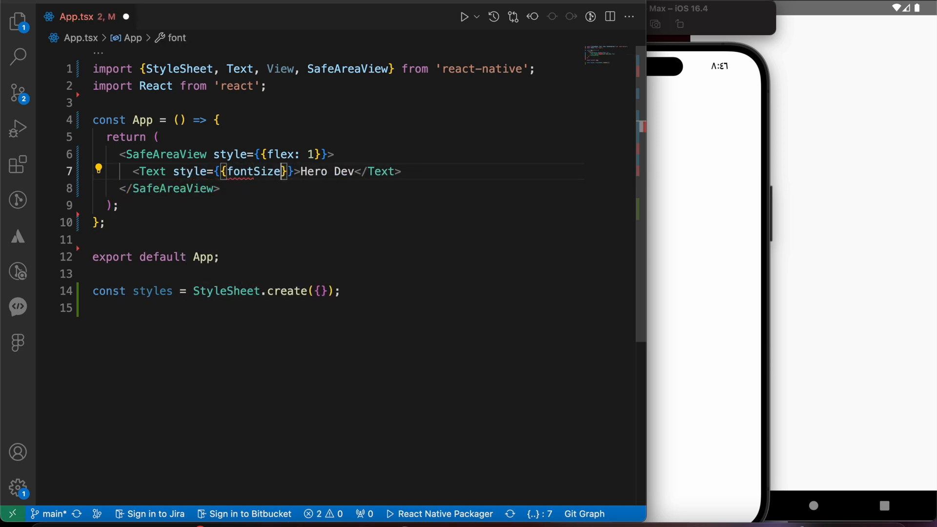
text(: 60)
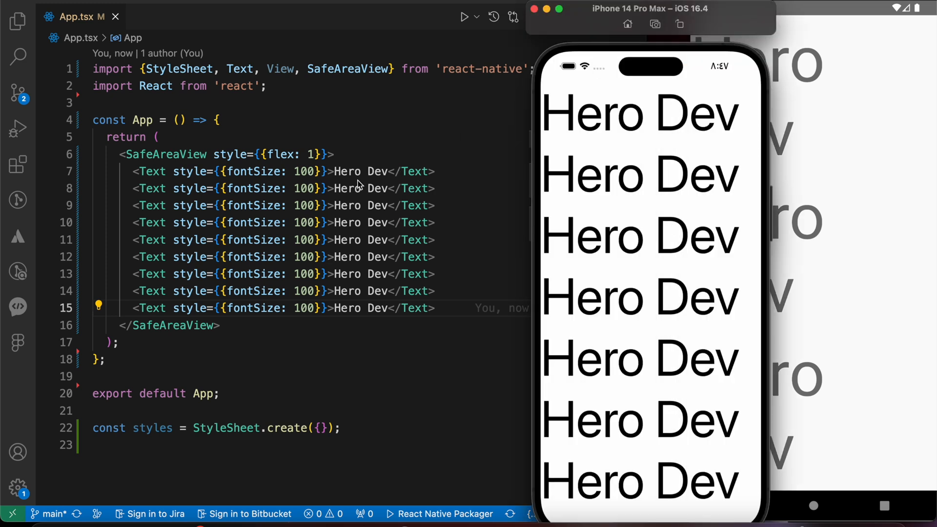
mouse_move(349, 256)
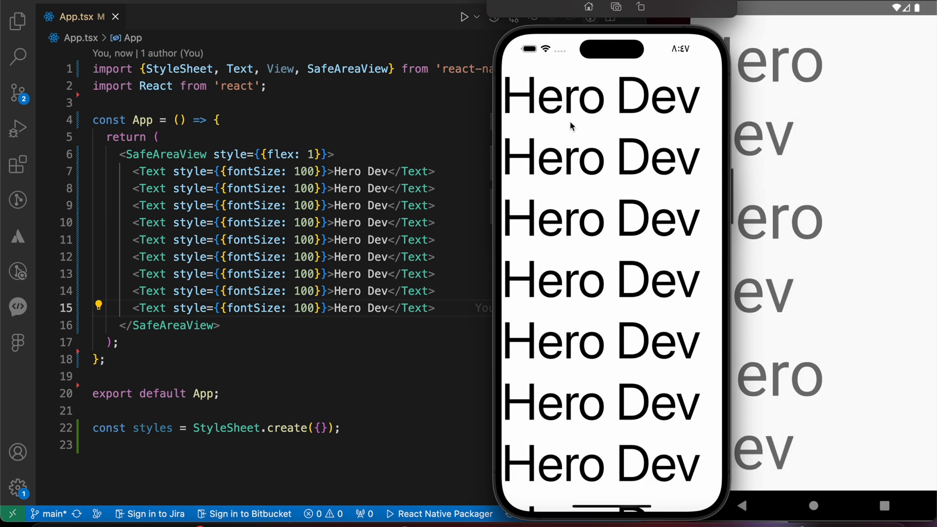
mouse_move(557, 310)
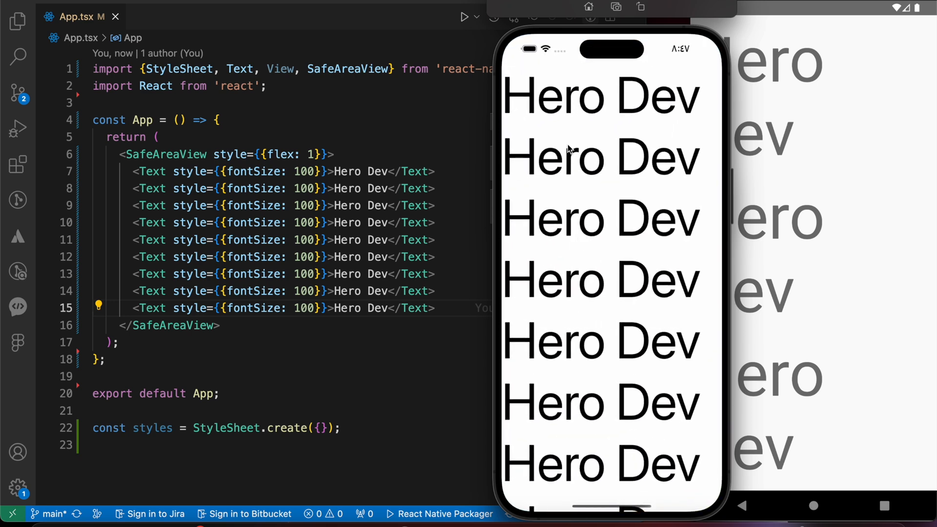
mouse_move(557, 479)
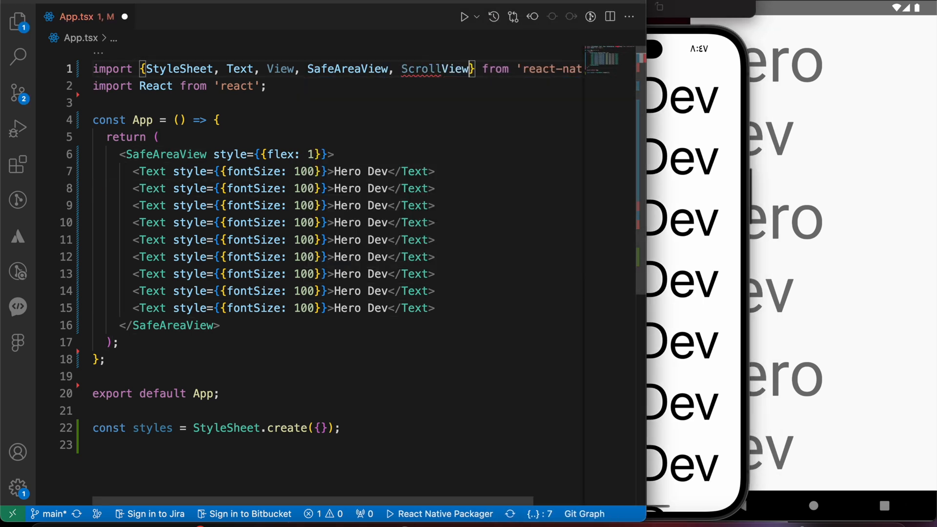
Wrap the nine Hero Dev texts in the imported ScrollView inside SafeAreaView
double_click(435, 68)
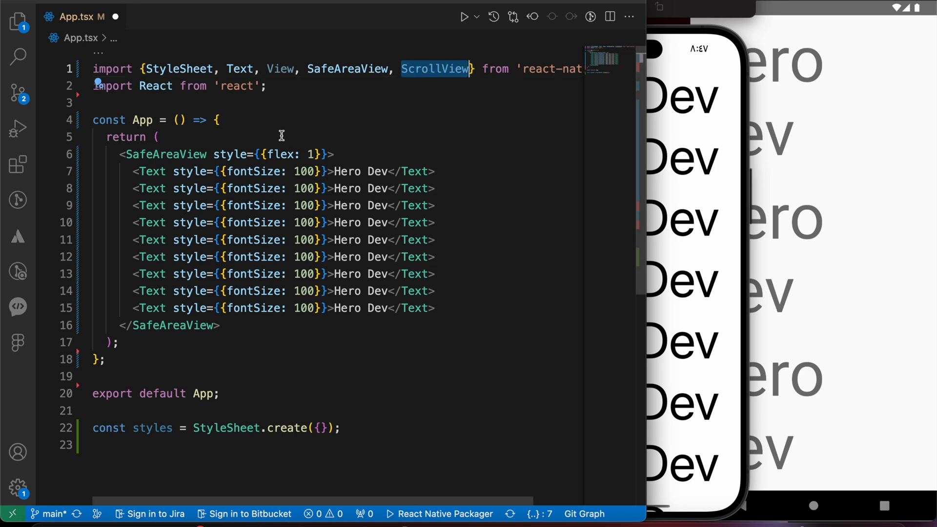
text(<ScrollView)
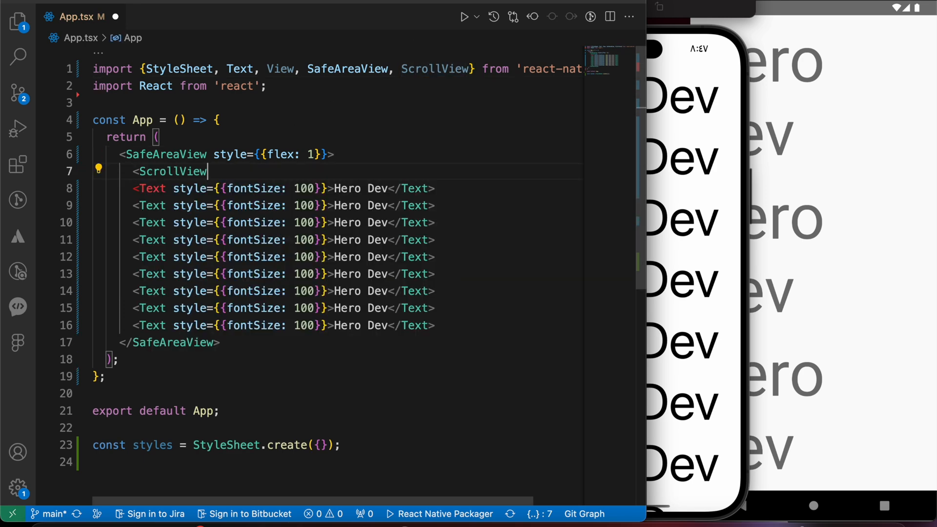
text(>)
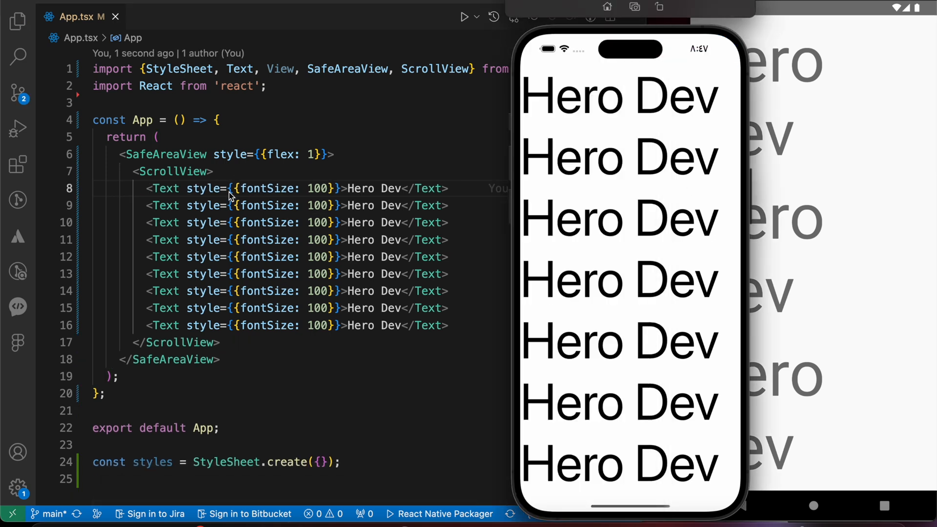
scroll(down, 3)
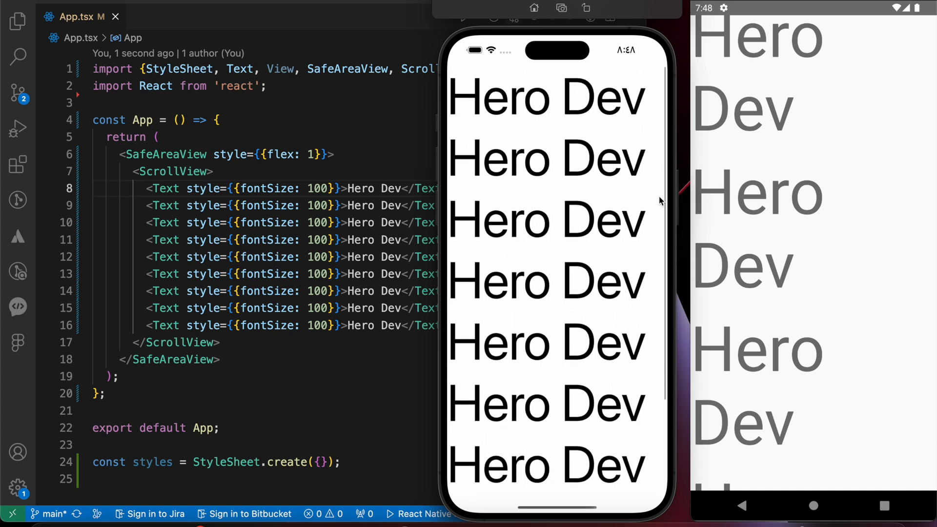
scroll(down, 3)
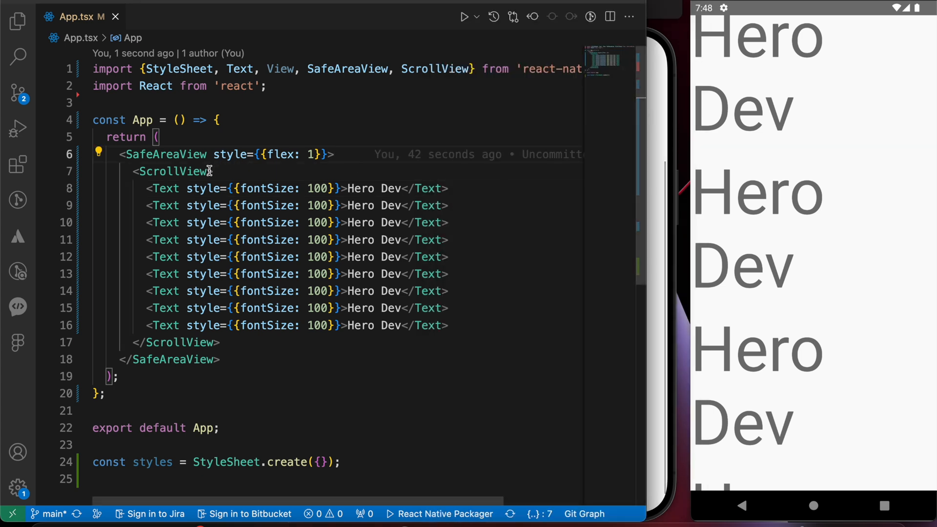
Set showsVerticalScrollIndicator={false} on the ScrollView, correcting the 'flase' typo
key(Enter)
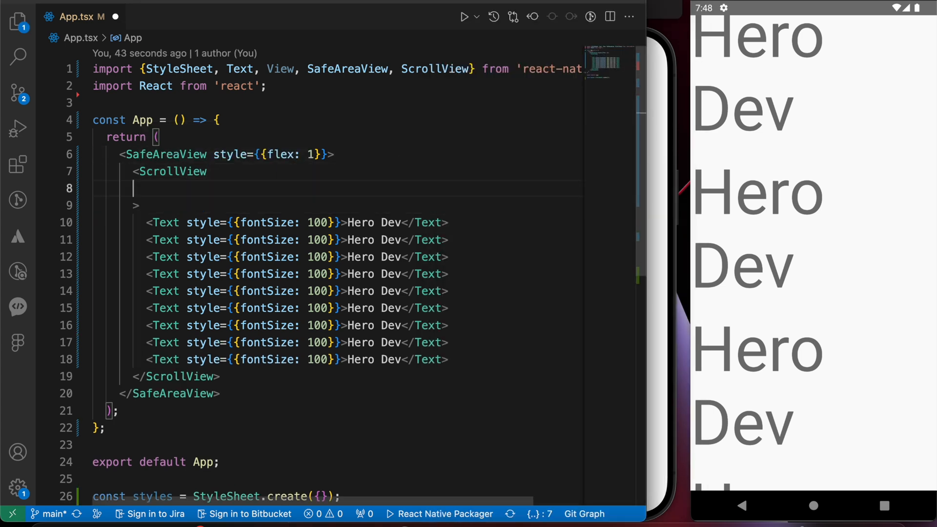
text(sho)
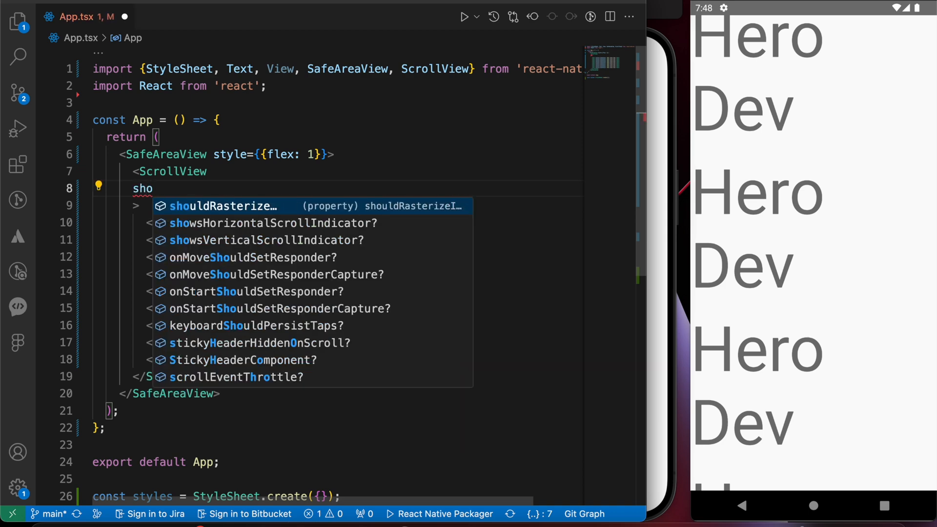
key(Down)
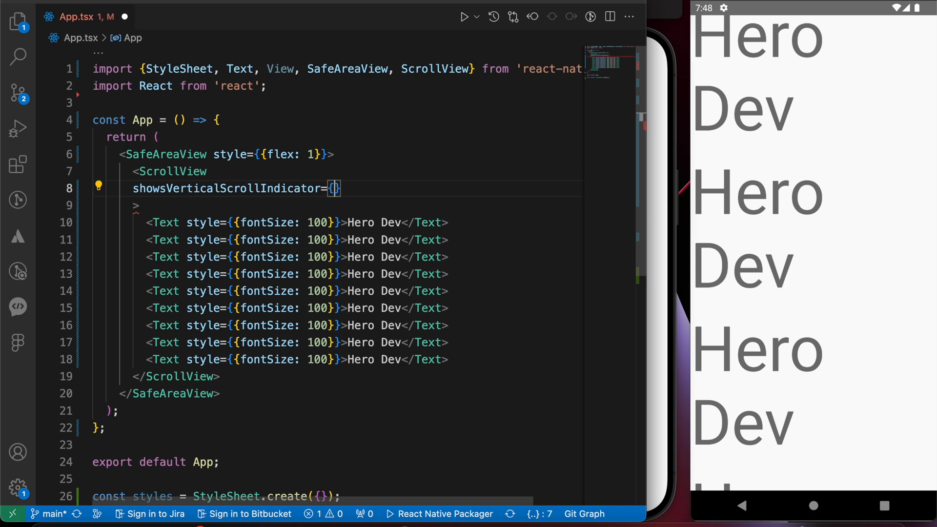
text(flase)
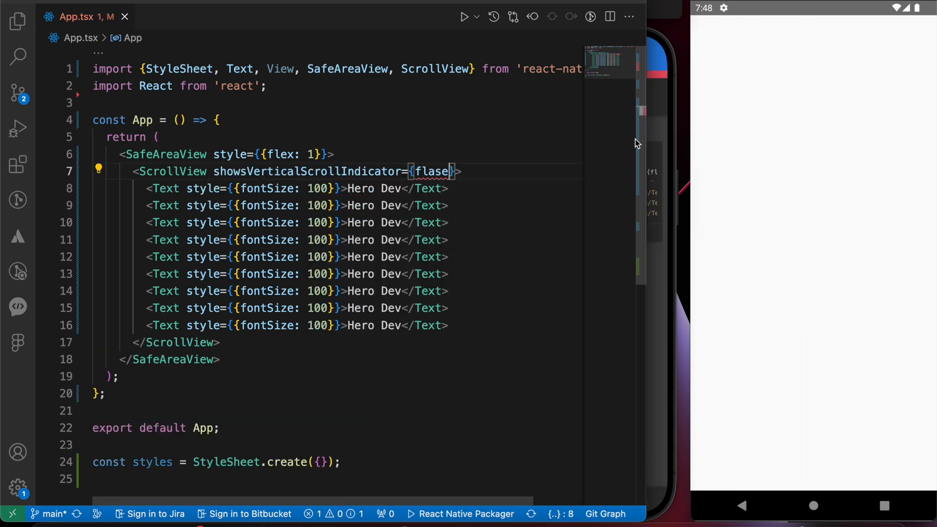
text(false)
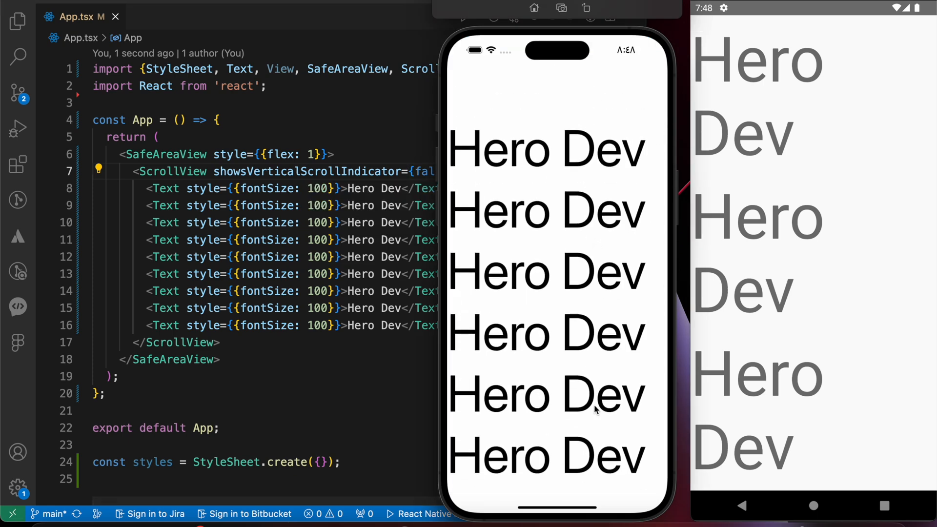
scroll(down, 3)
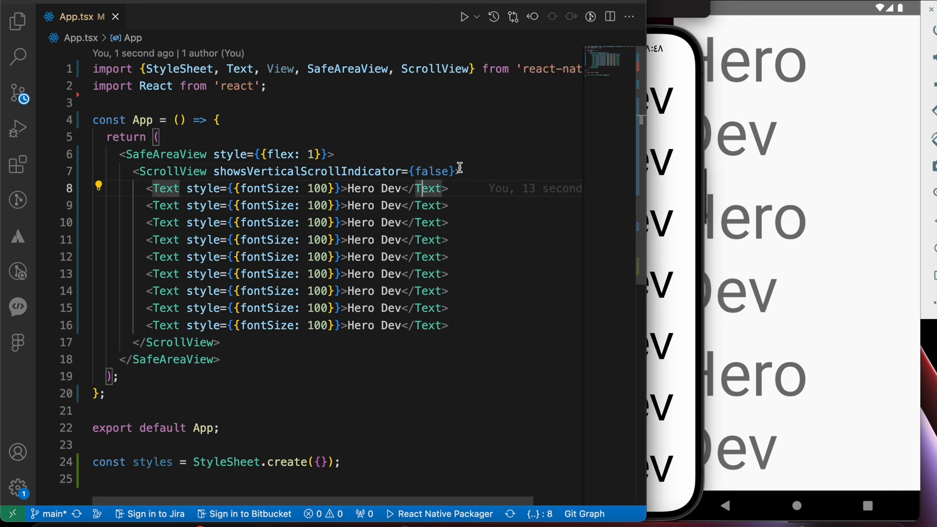
Give the ScrollView's contentContainerStyle a red backgroundColor and start a padding property
text(c)
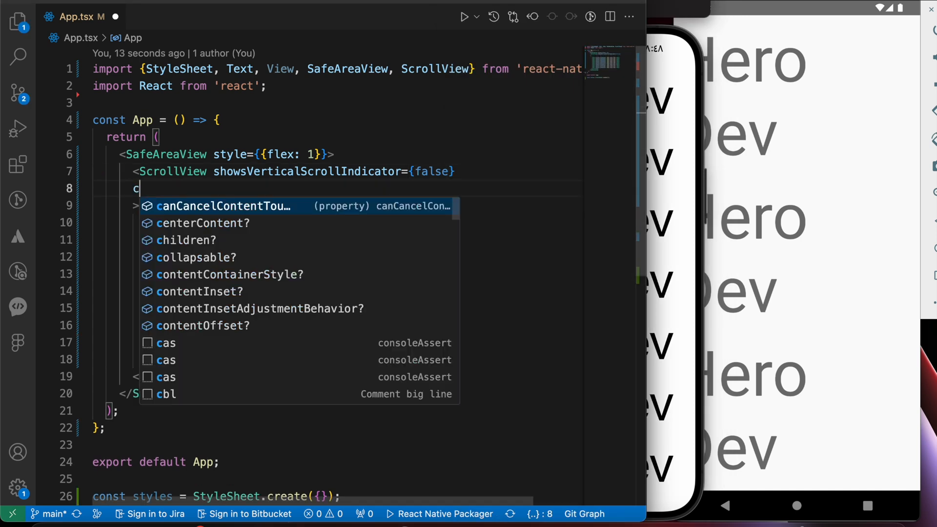
text(ontentContainerStyle={)
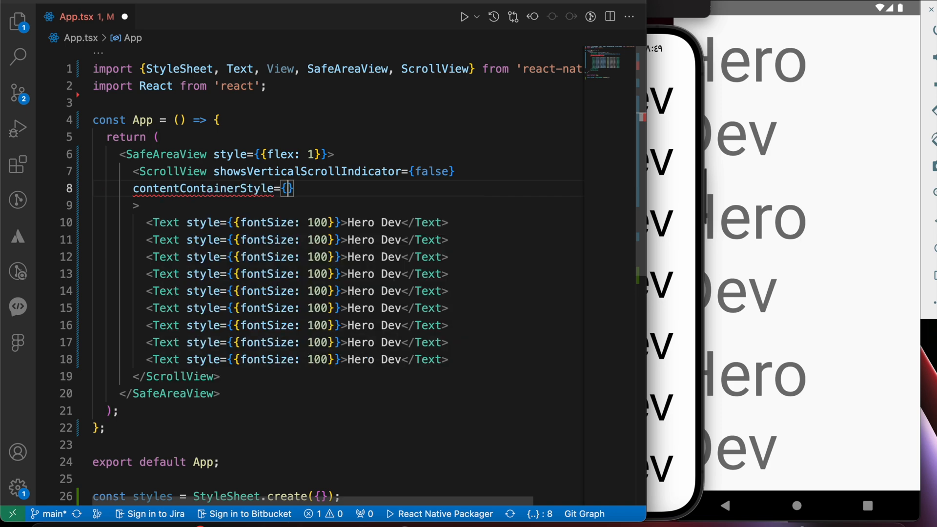
text(backgroundColor: 'red',)
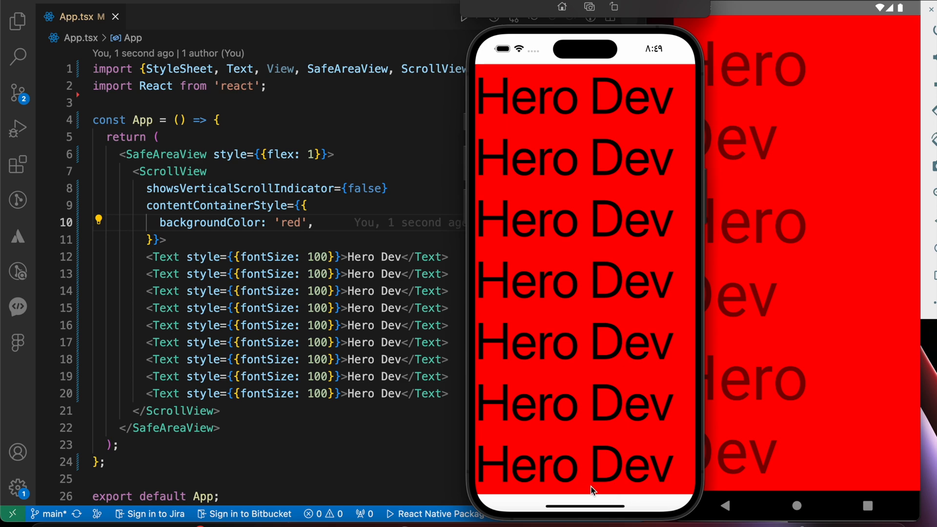
text(paddingBottom:)
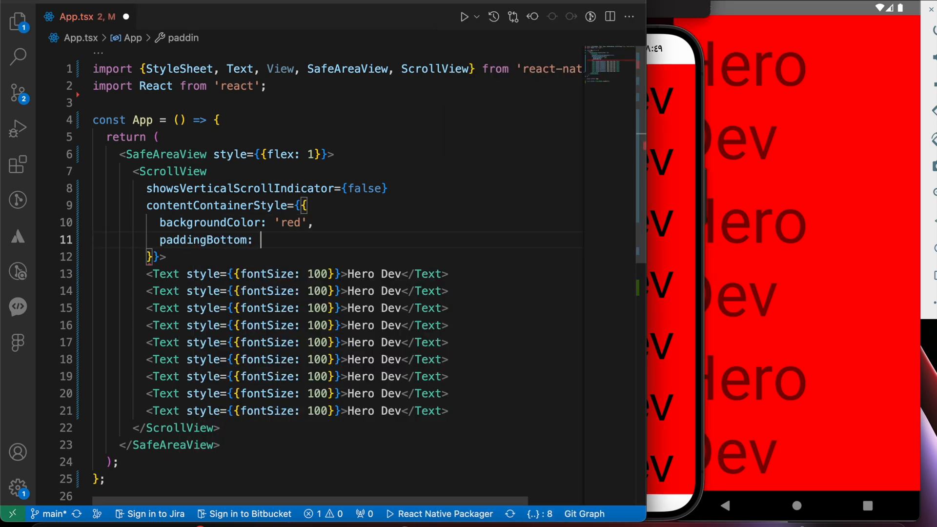
Add paddingBottom 50 to the content container, then change it to 200
text(50,)
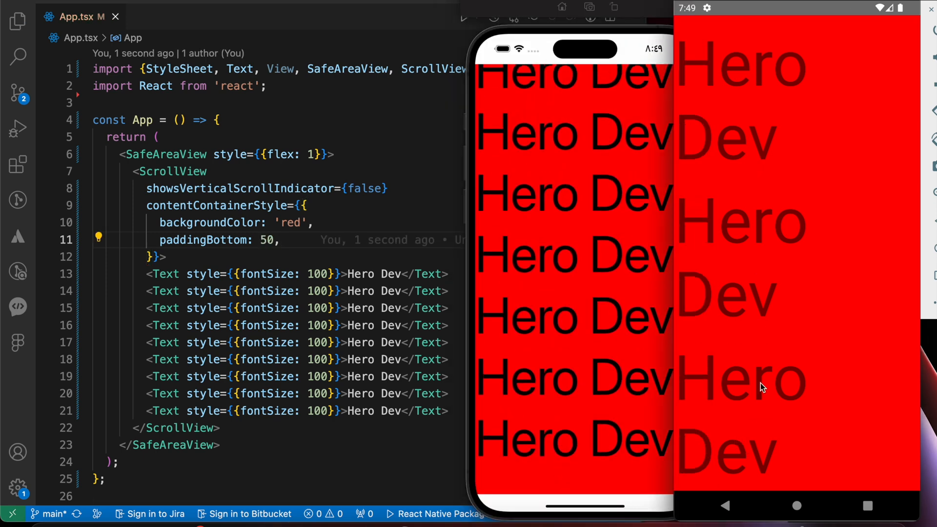
double_click(268, 240)
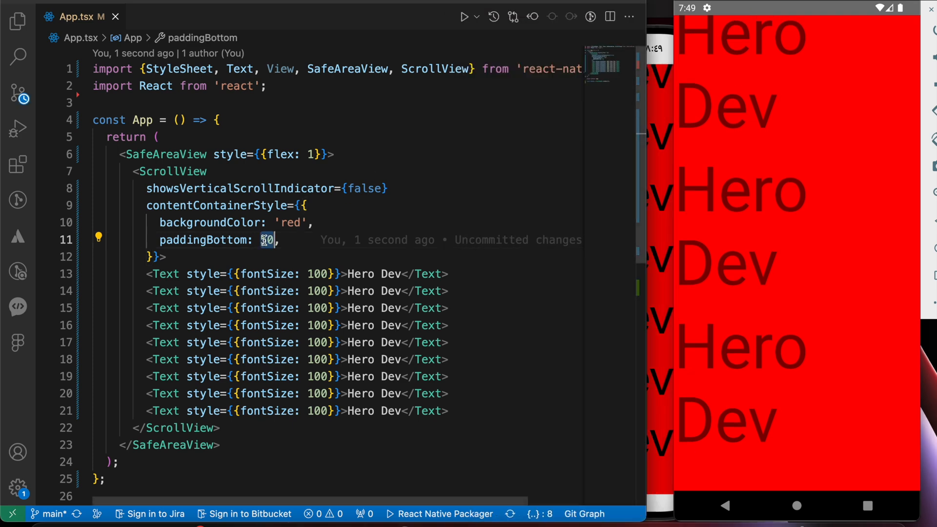
text(200)
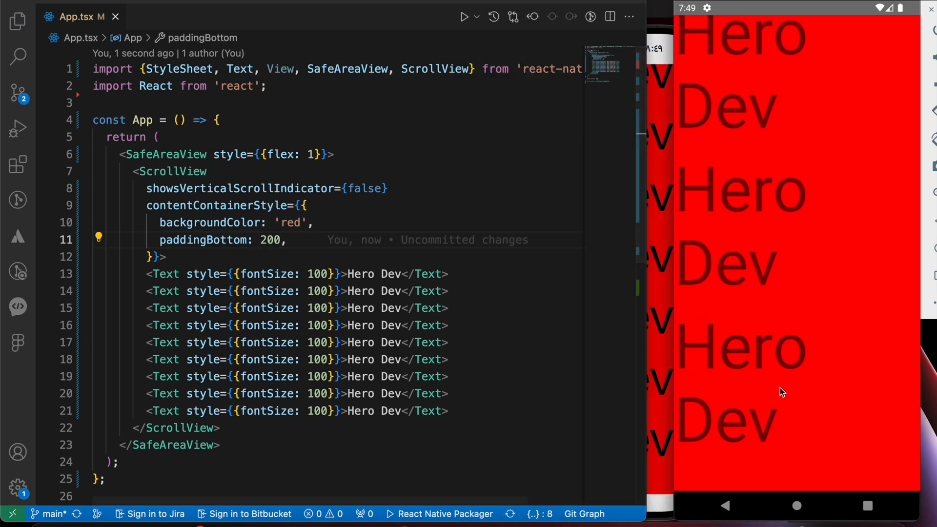